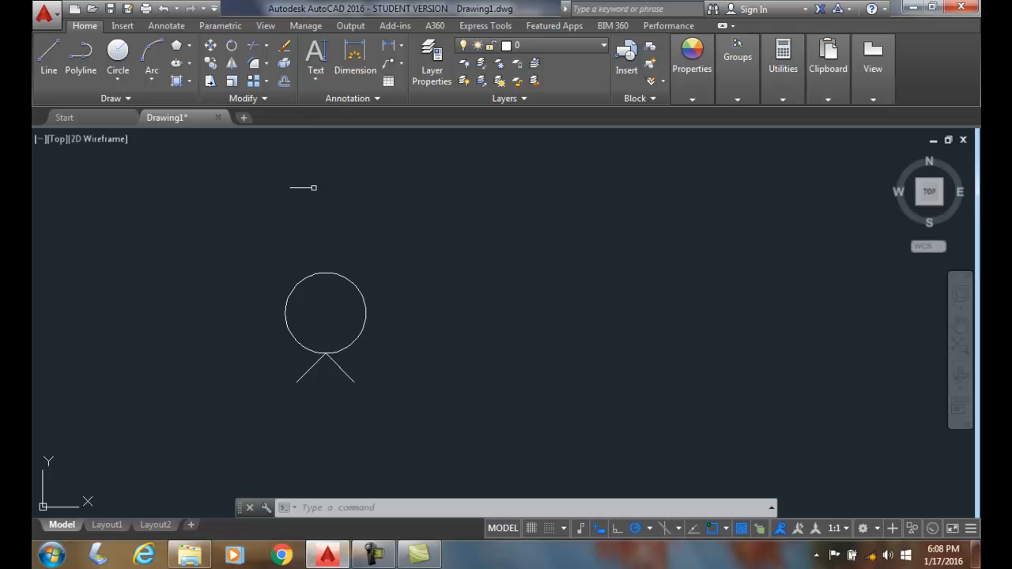
mouse_move(254, 82)
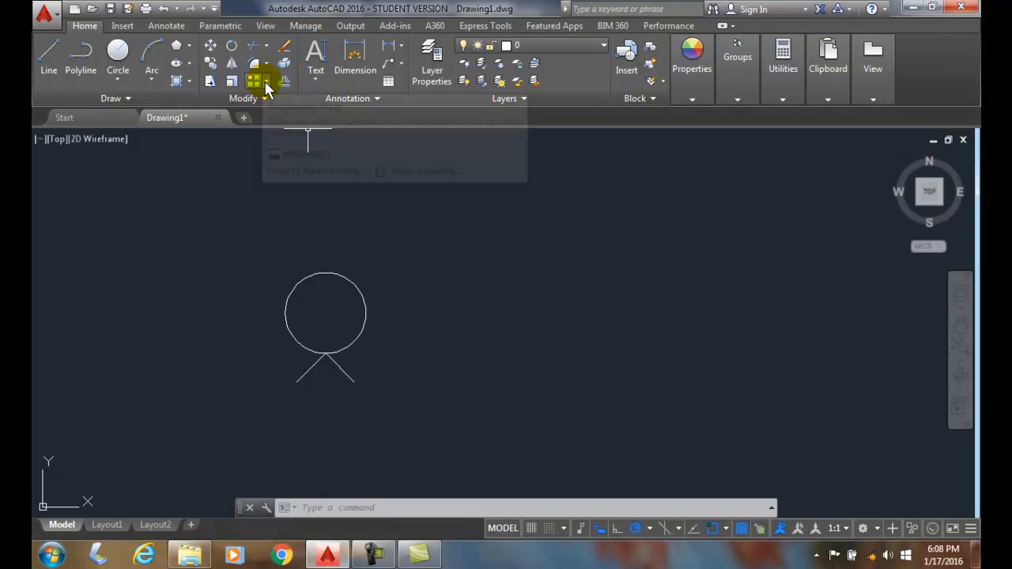
Step: Start a rectangular array with the circle and its two lines as source objects
click(265, 82)
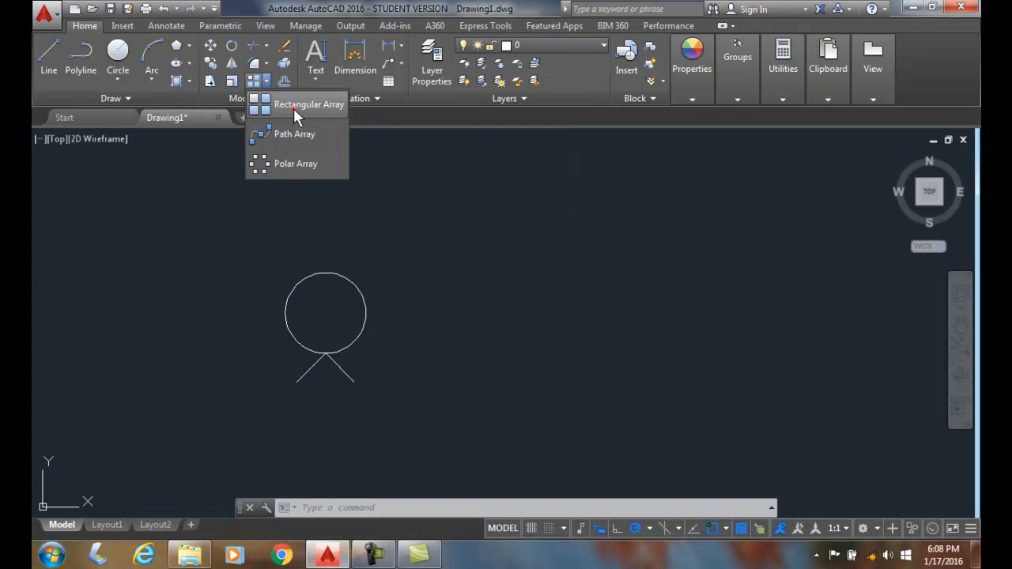
click(309, 104)
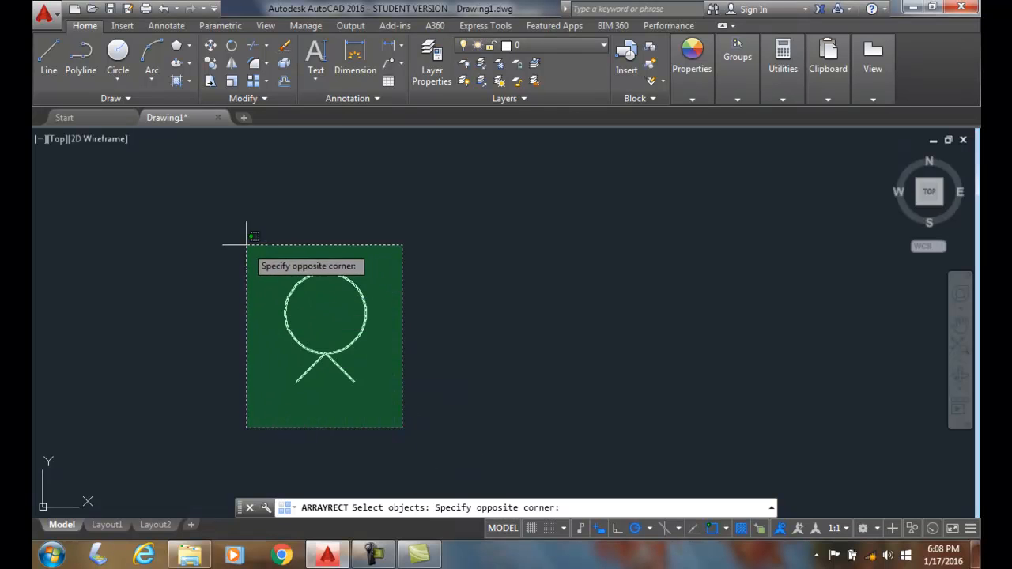
drag(224, 245, 402, 427)
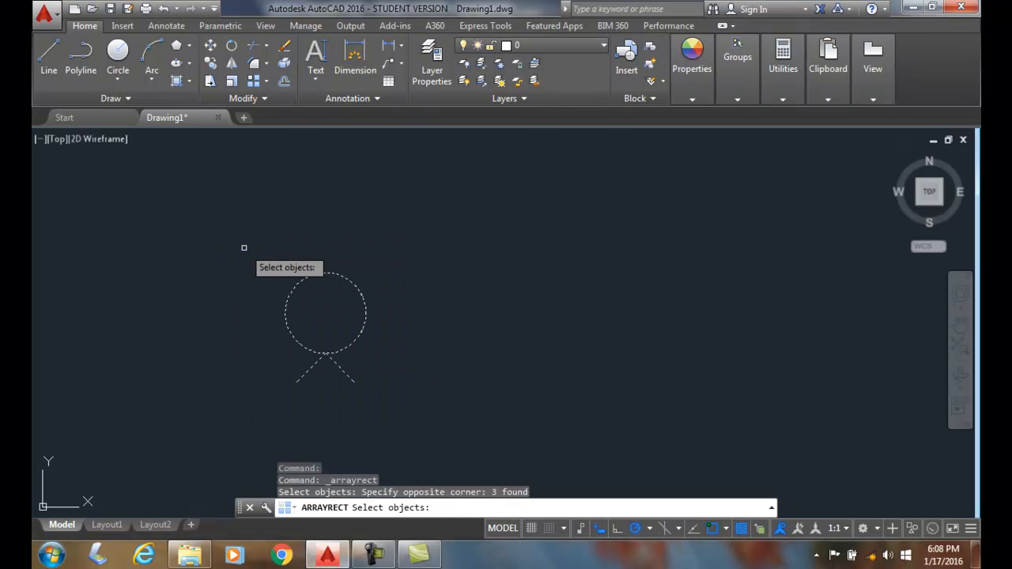
Step: Confirm the selection to preview the default 4-column, 3-row array
key(enter)
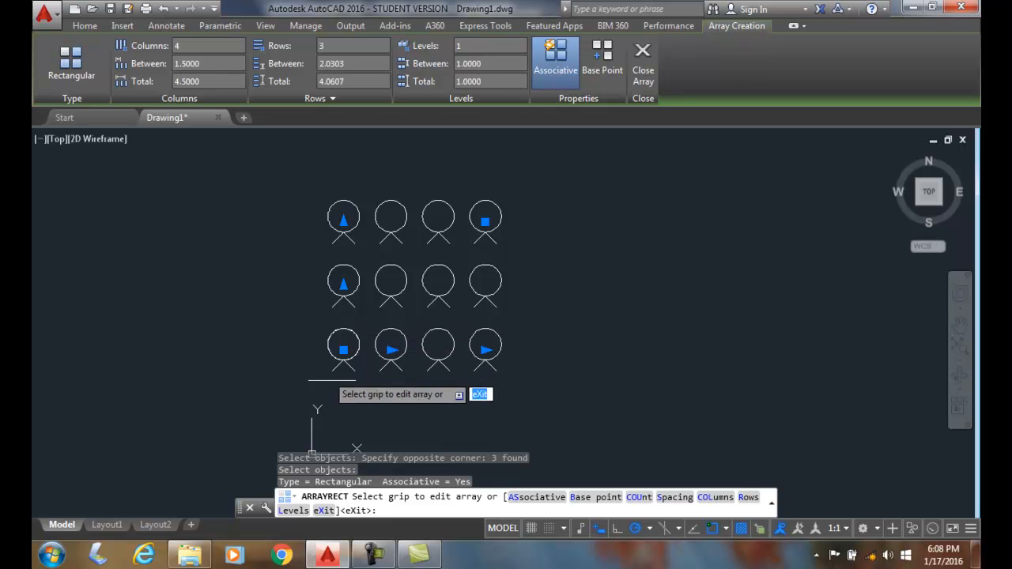
mouse_move(338, 322)
text(K)
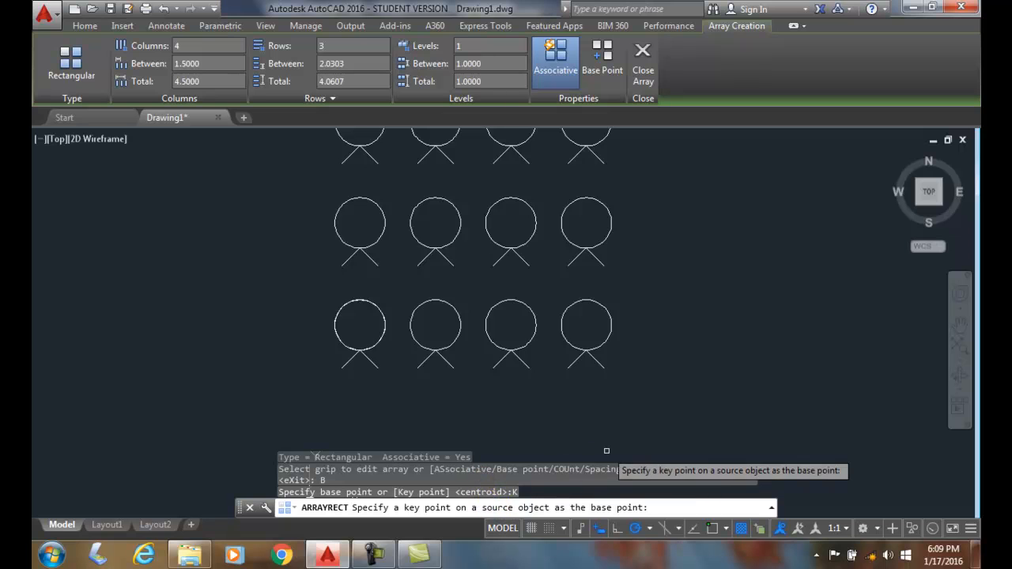
mouse_move(646, 428)
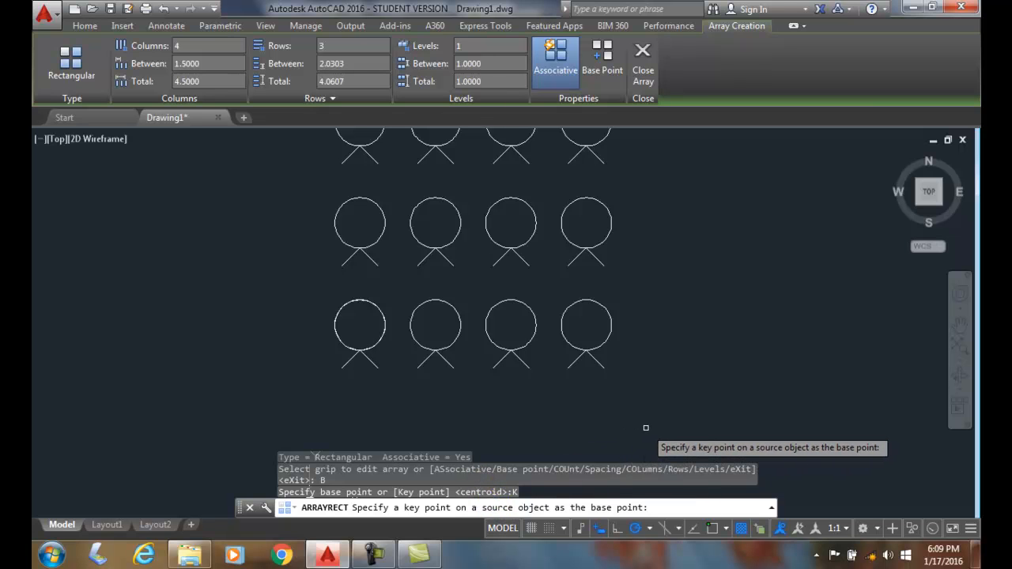
mouse_move(399, 417)
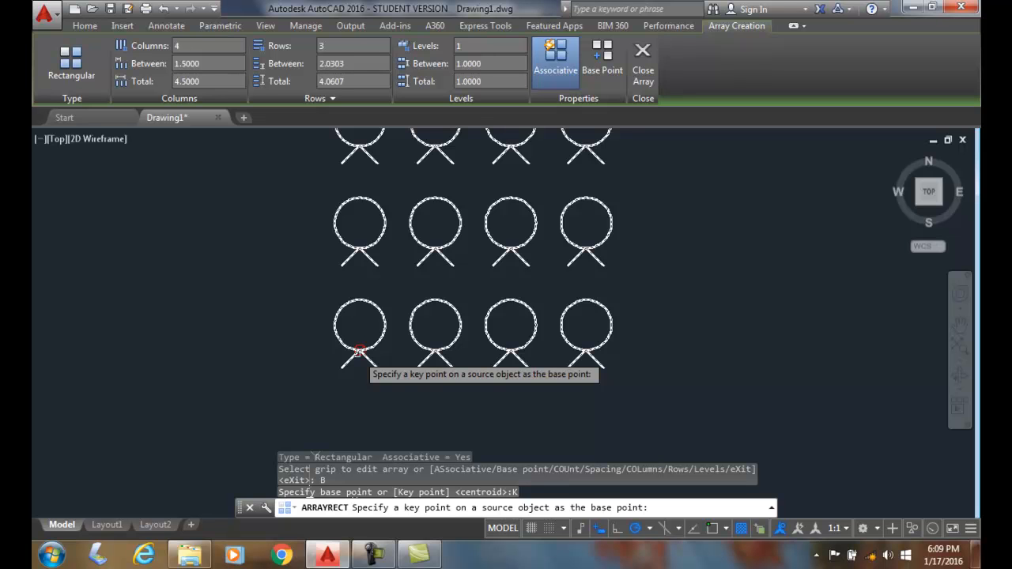
Step: Snap the array base point to where the lines meet the circle
click(359, 352)
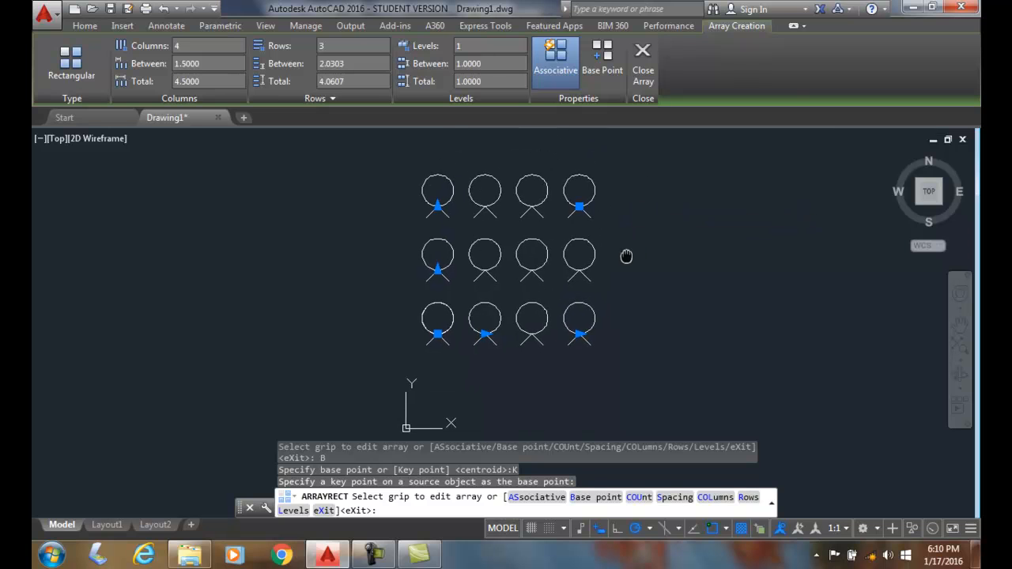
mouse_move(556, 70)
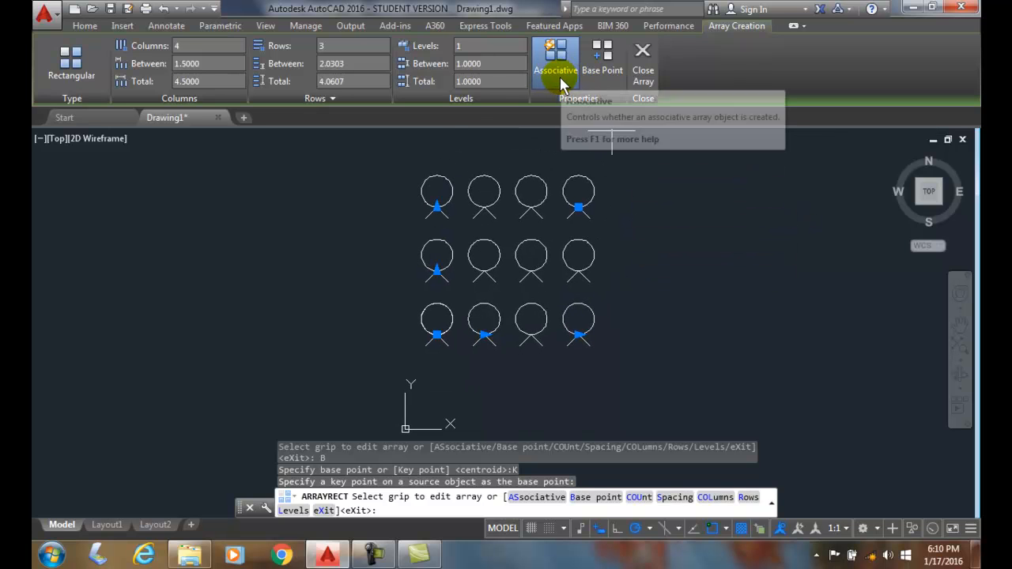
mouse_move(563, 83)
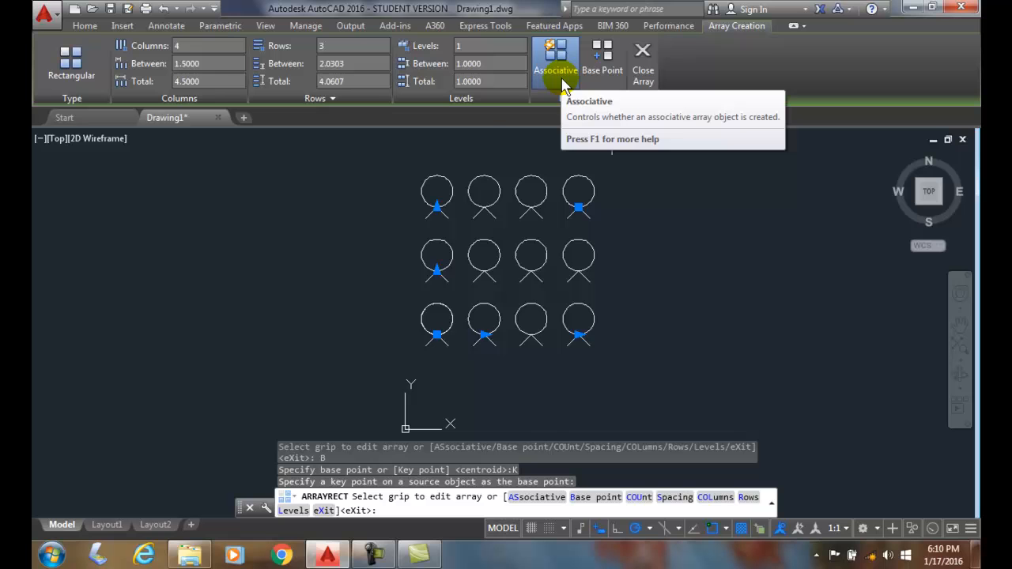
Step: Leave the Associative option enabled for the twelve-figure array
click(555, 63)
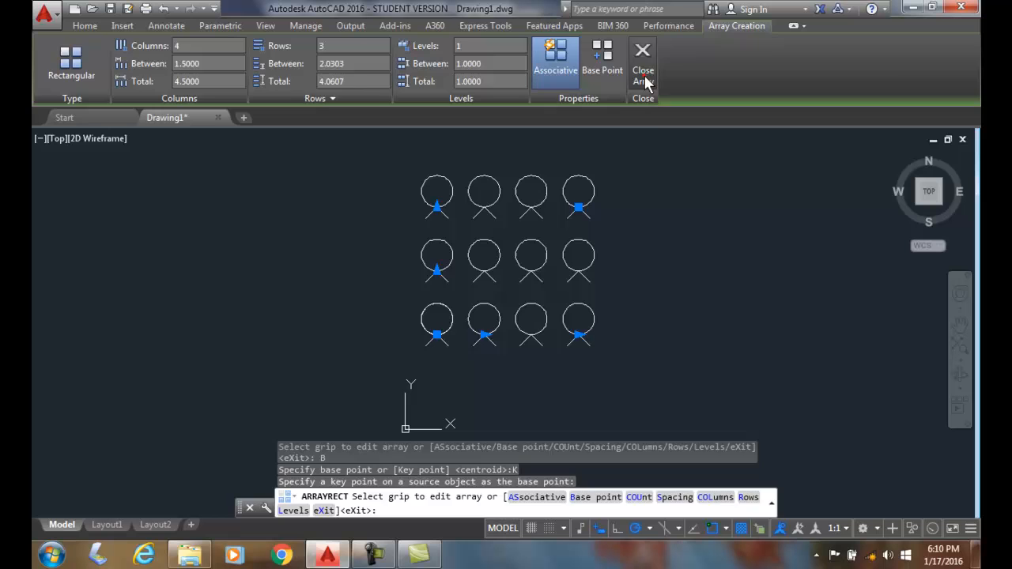
Step: Close the array and select its base grip to show Move and Level Count options
click(643, 69)
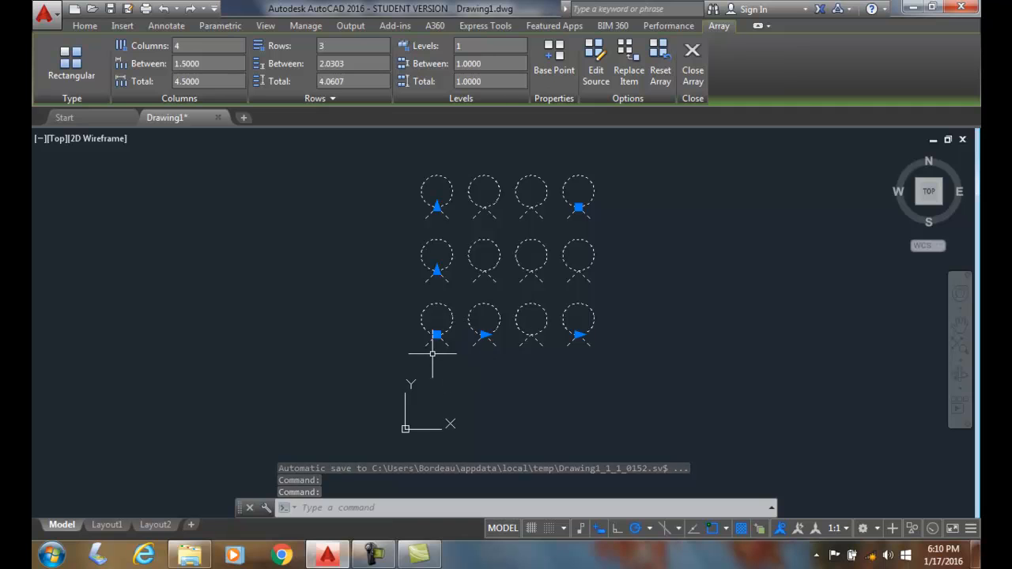
click(436, 334)
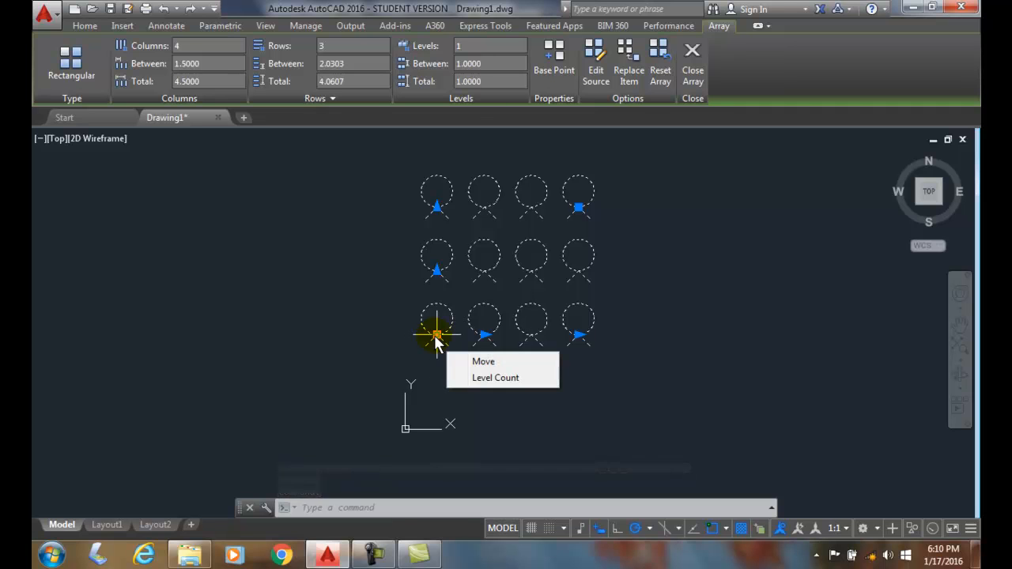